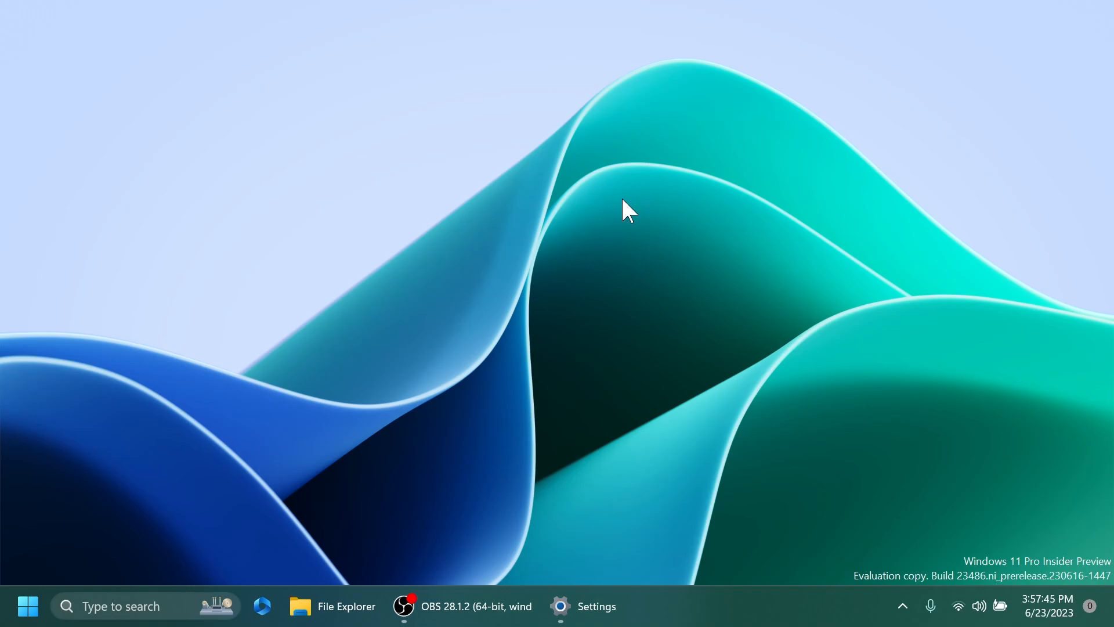
Confirm OS build 23486.1000 on the About page, then close Settings
left_click(595, 606)
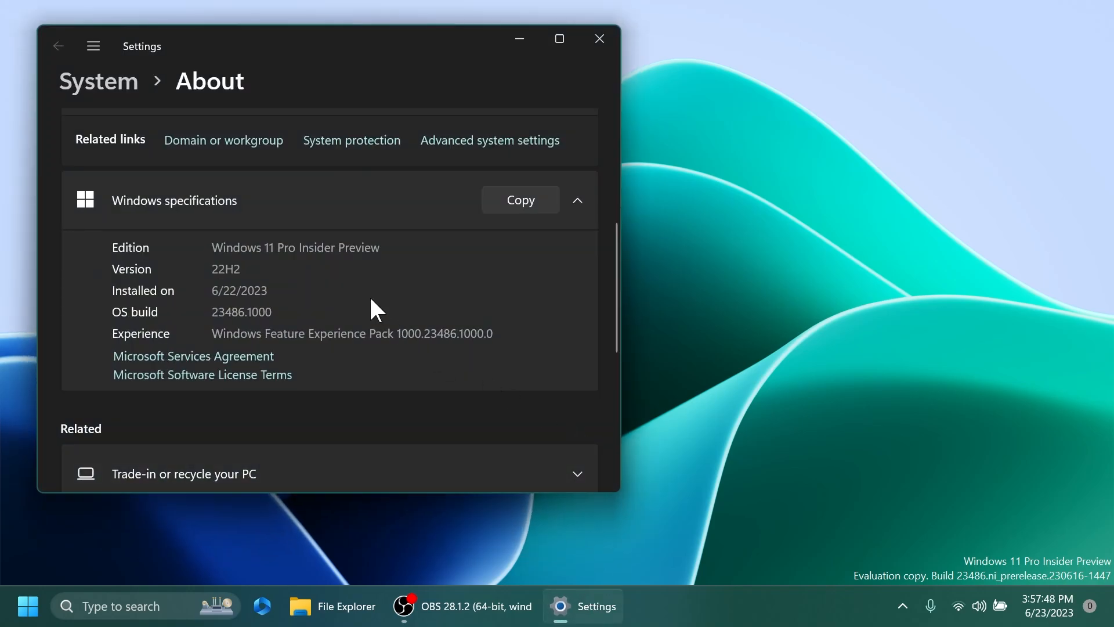
mouse_move(547, 99)
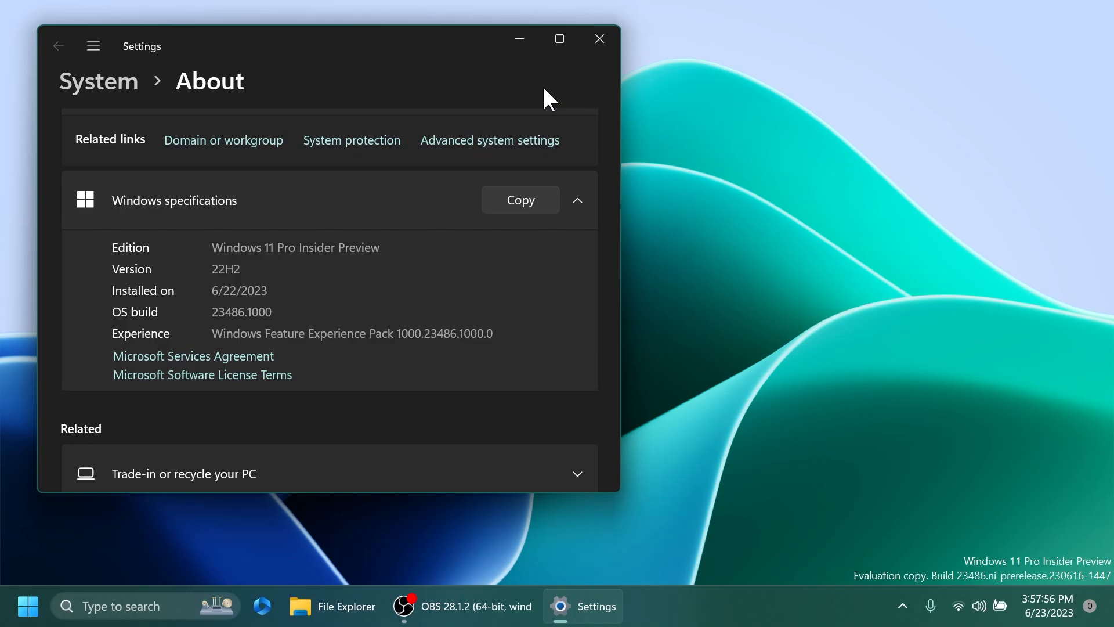
left_click(599, 39)
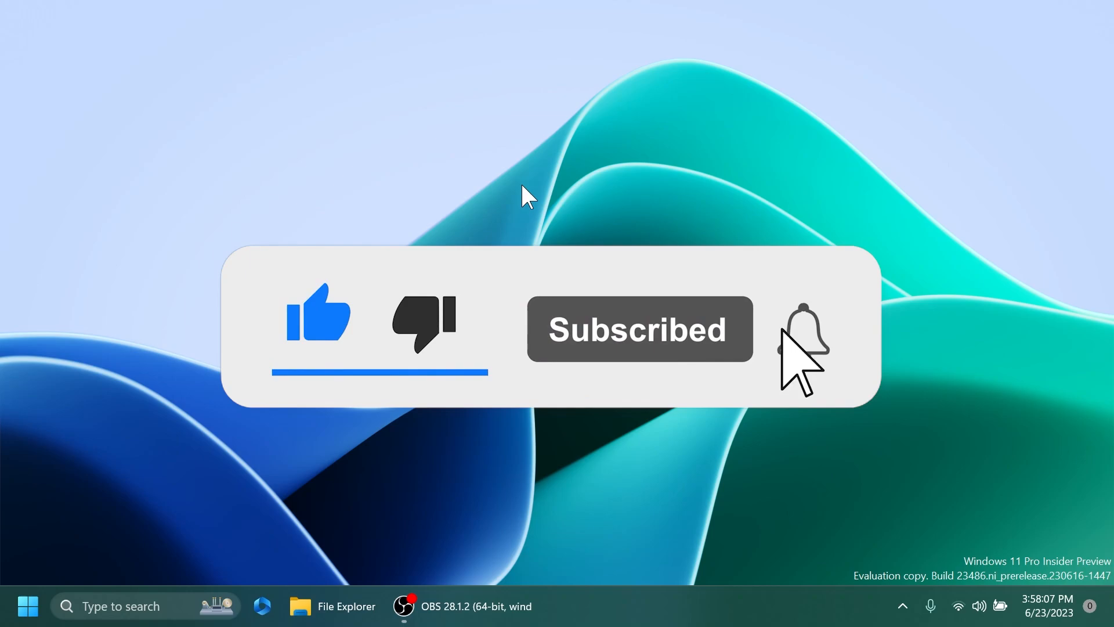
left_click(802, 329)
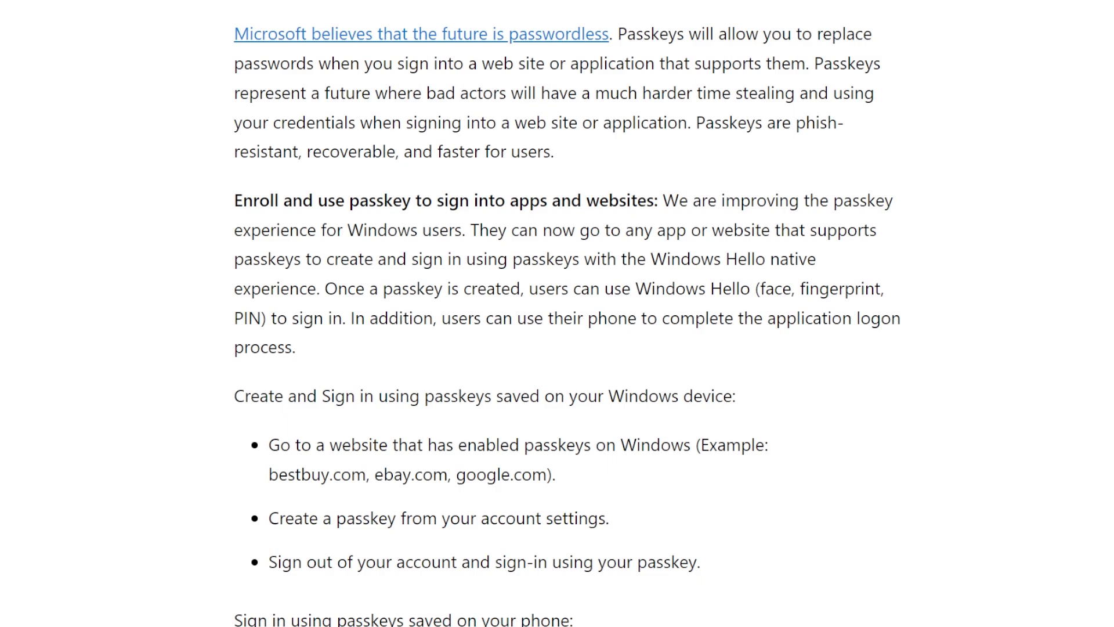
scroll("down", 3)
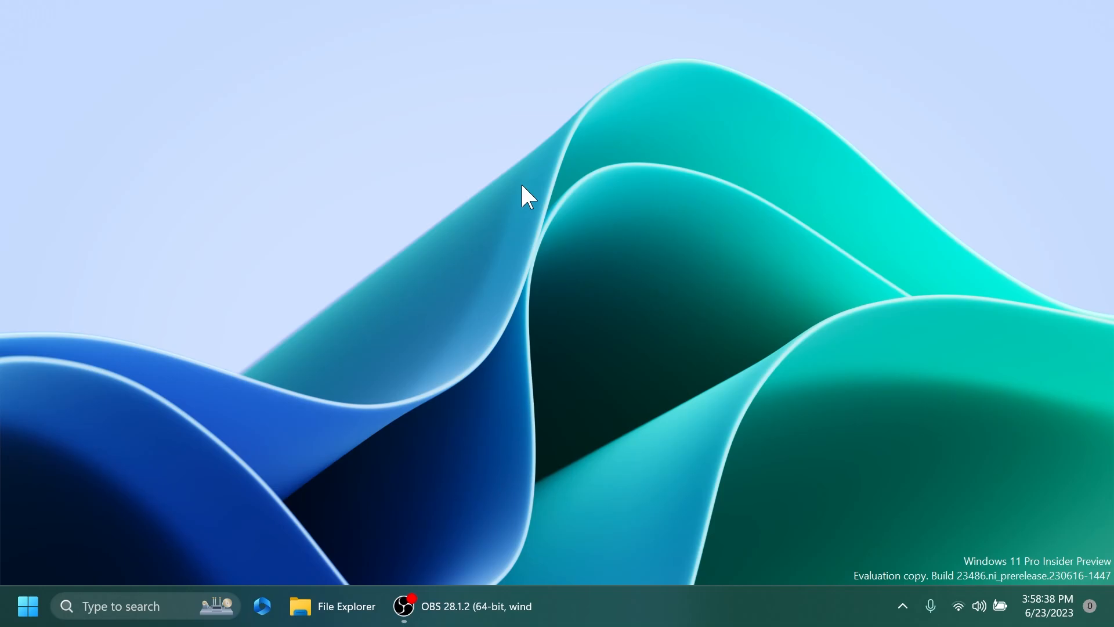
mouse_move(213, 580)
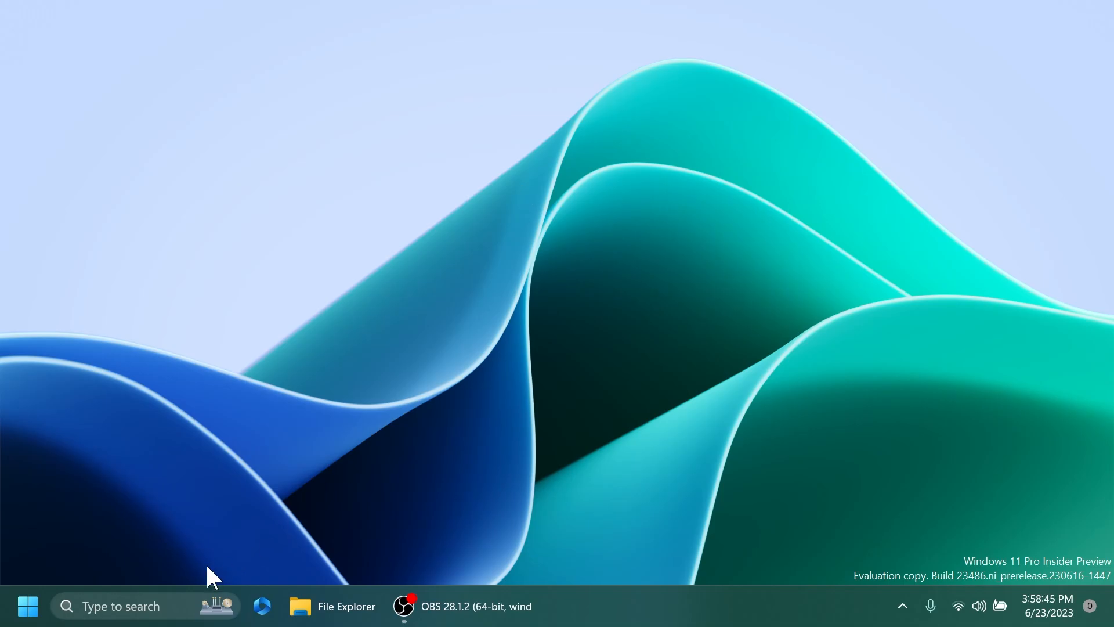
Open the taskbar search flyout listing Recent apps and Alan Turing highlights
left_click(121, 605)
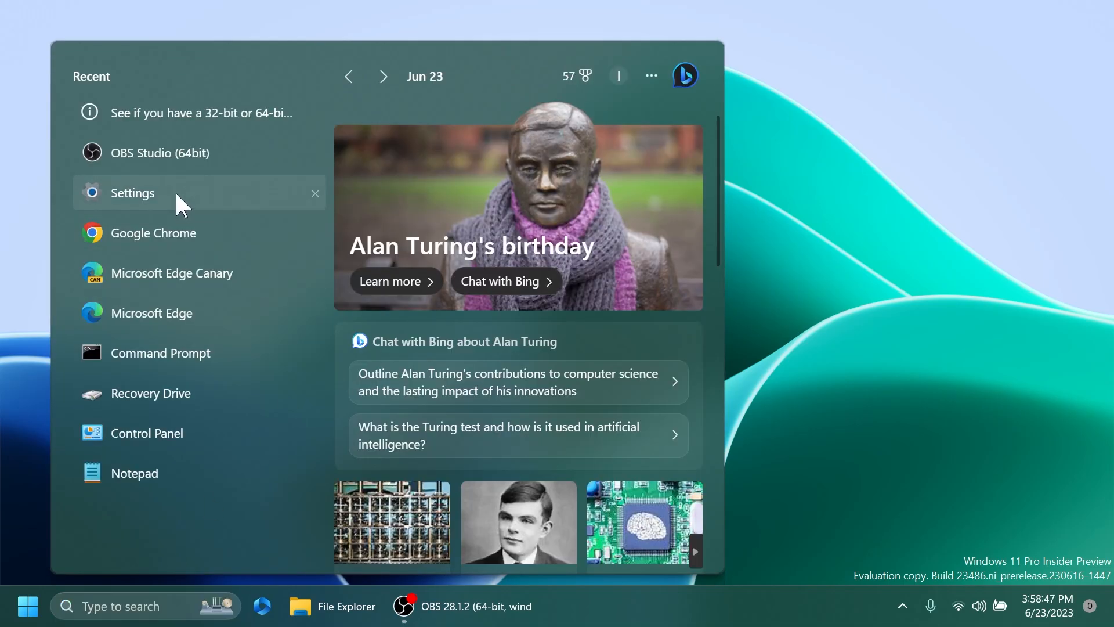
left_click(132, 193)
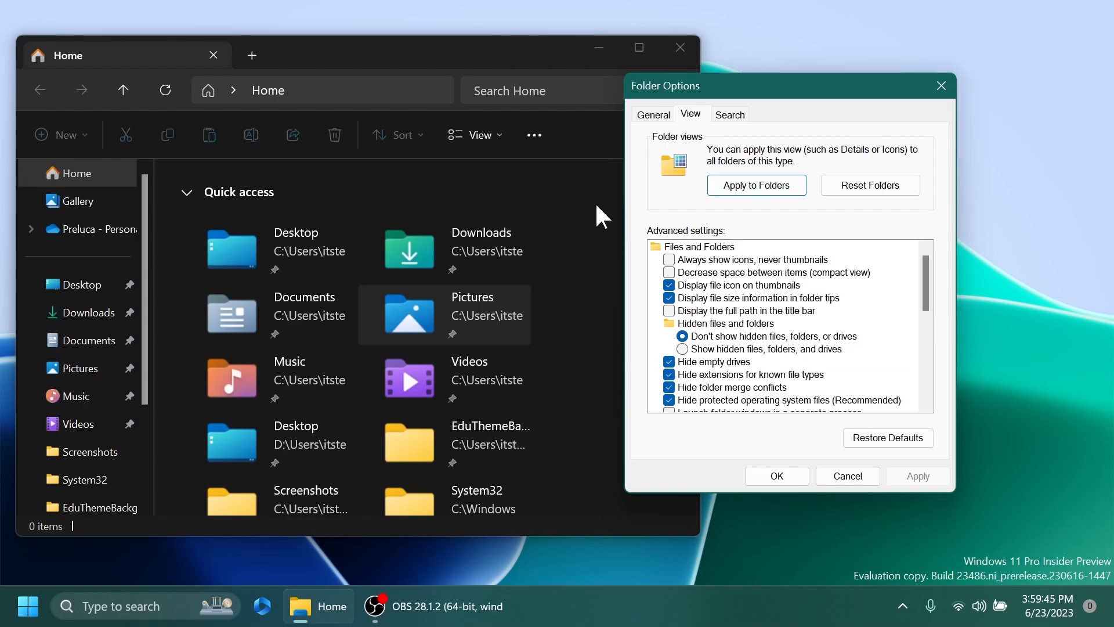
Open the Start menu from the taskbar
left_click(28, 605)
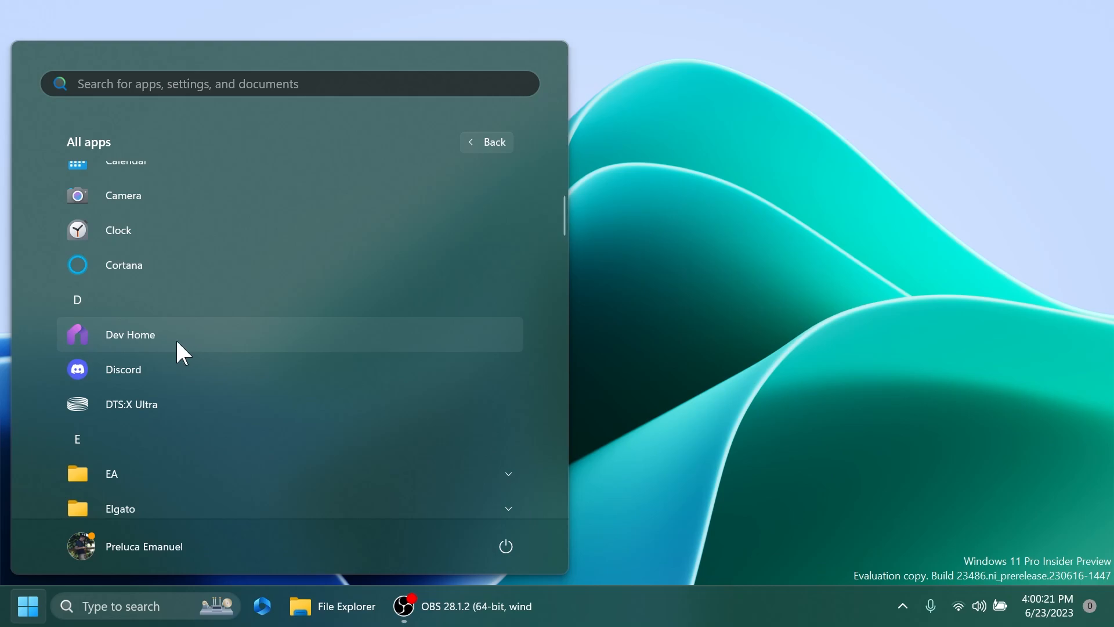
Launch Dev Home from the Start menu's All apps list
left_click(130, 335)
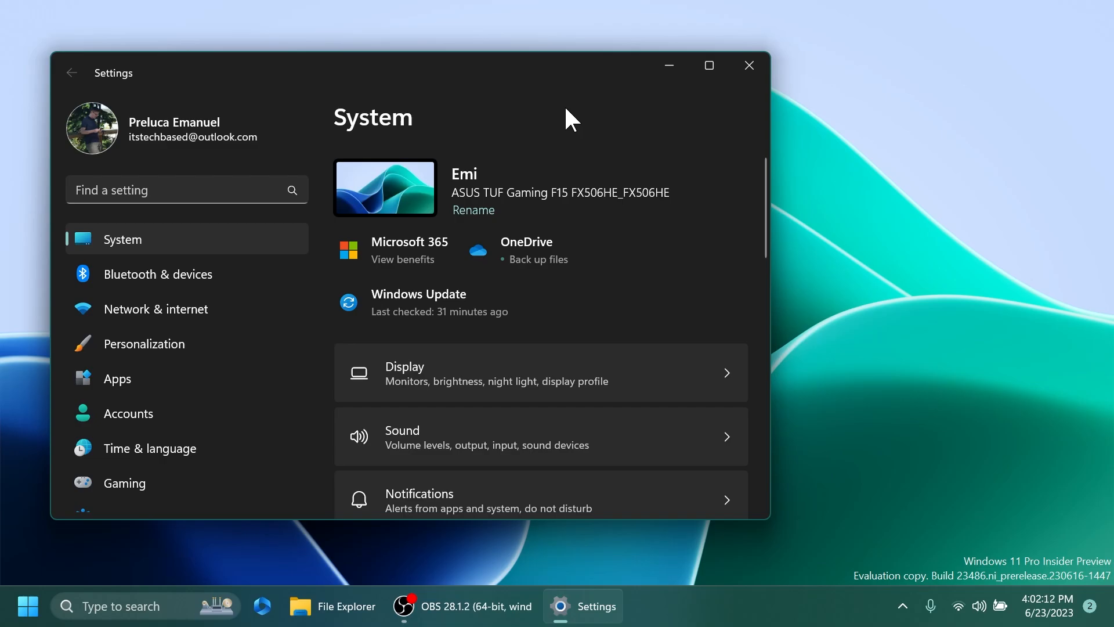
Go to Time & language > Date & time, showing the Athens, Bucharest time zone
left_click(149, 448)
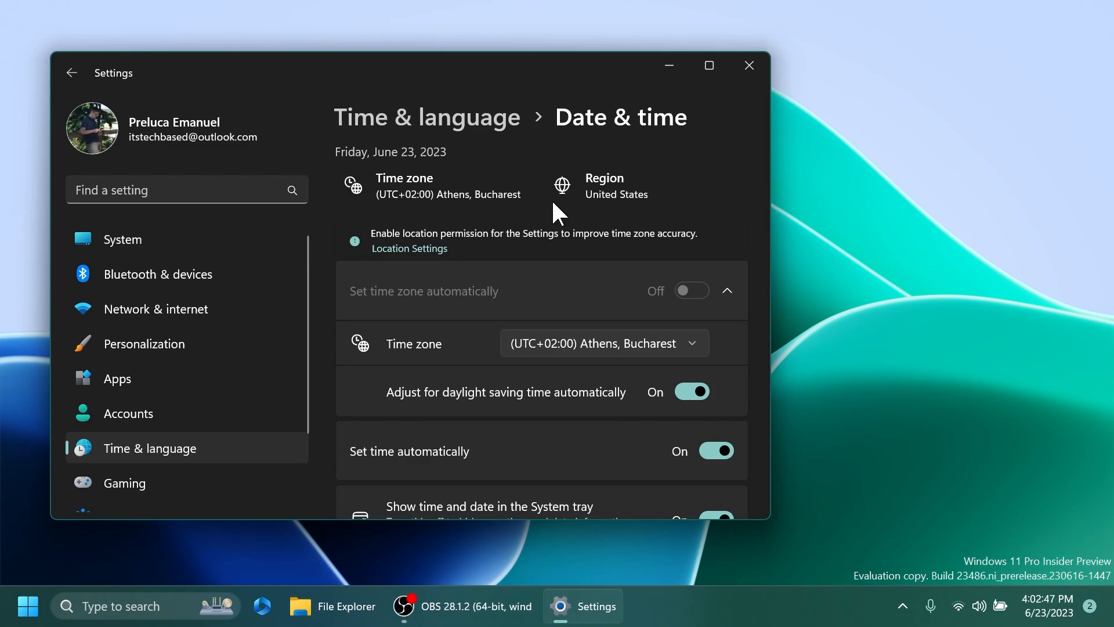
mouse_move(409, 248)
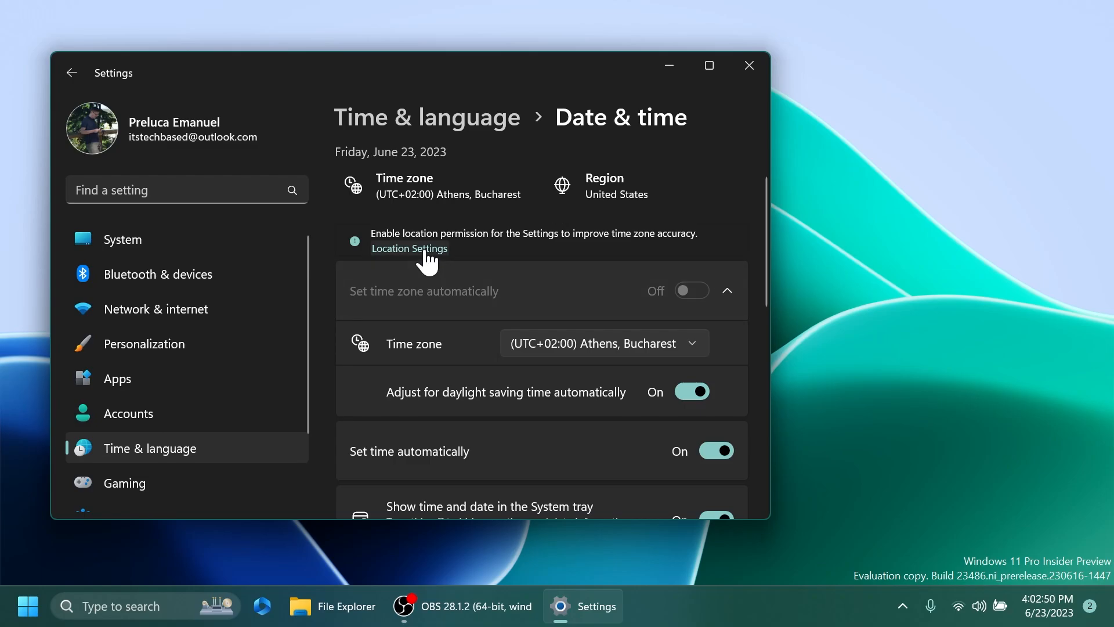
Visit Location privacy settings, then Personalization > Dynamic Lighting with Solid Color effects
left_click(409, 247)
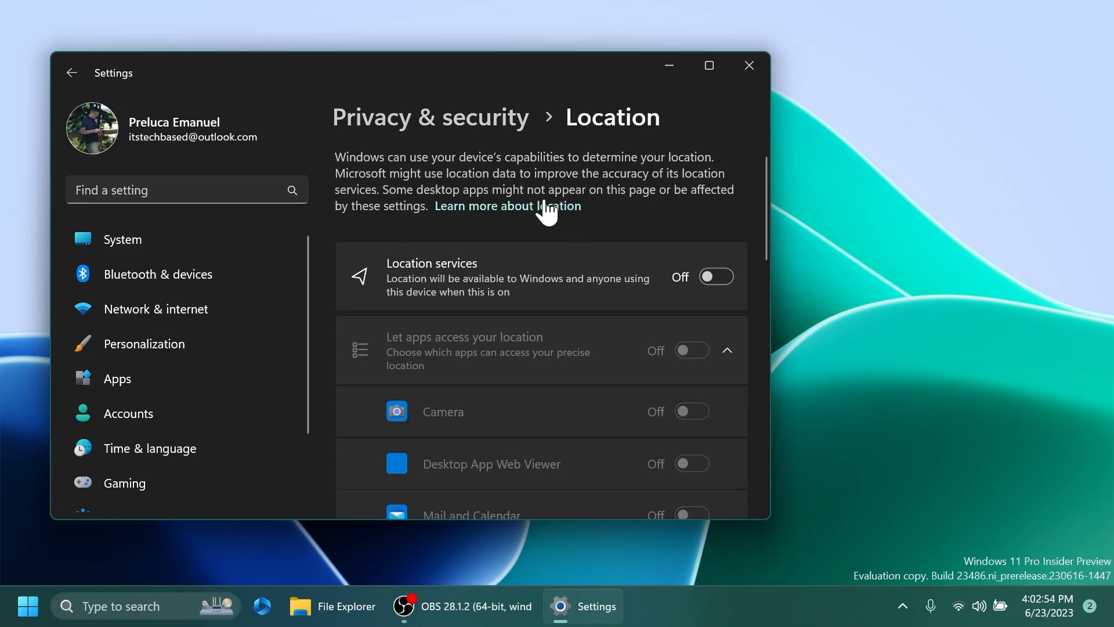
left_click(748, 66)
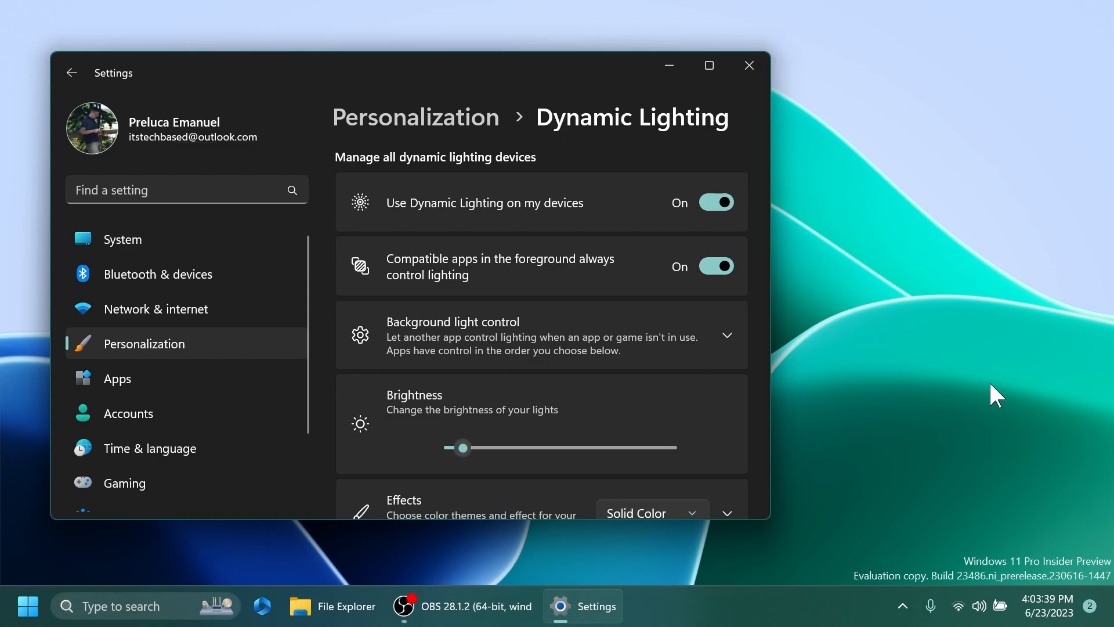
Close Settings, leaving Task Manager on Processes with a Command line column
left_click(748, 66)
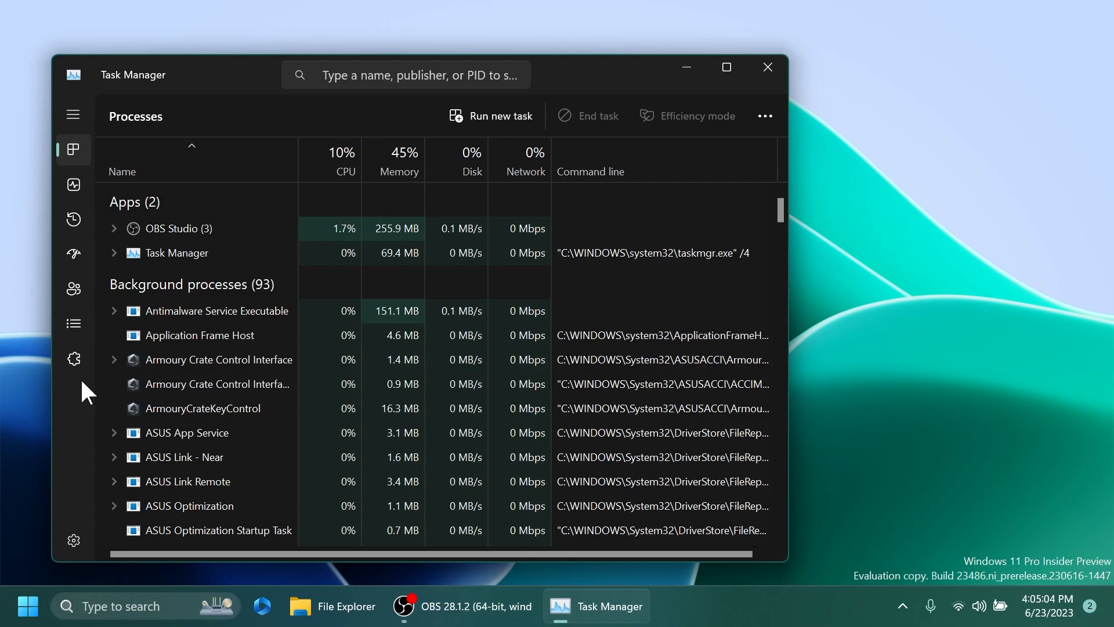
Close Task Manager with its X button to return to the desktop
left_click(767, 66)
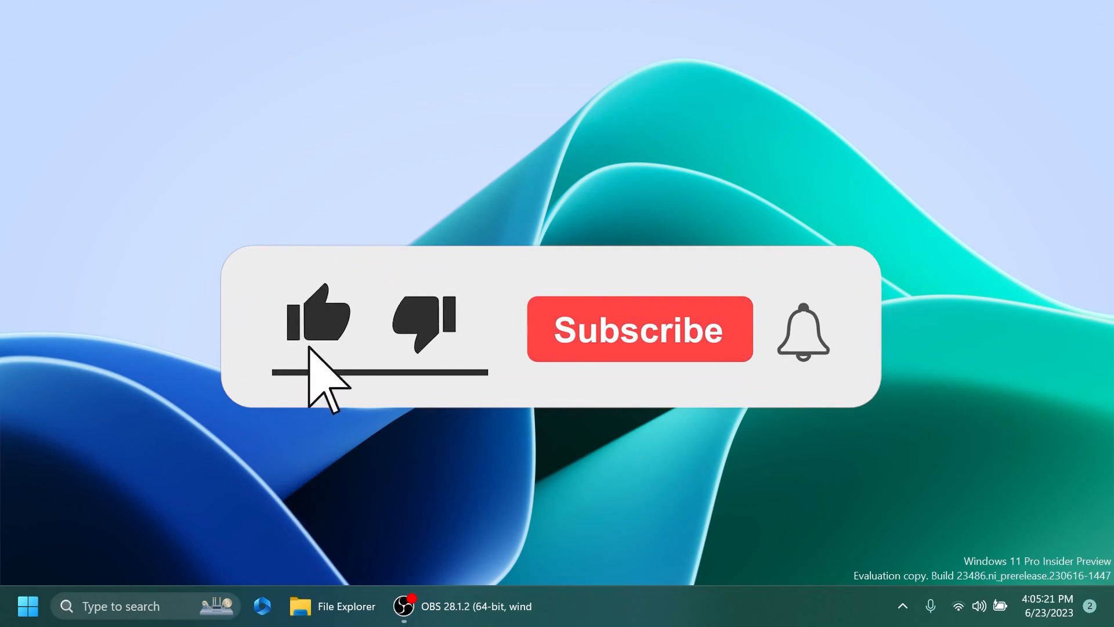
left_click(639, 328)
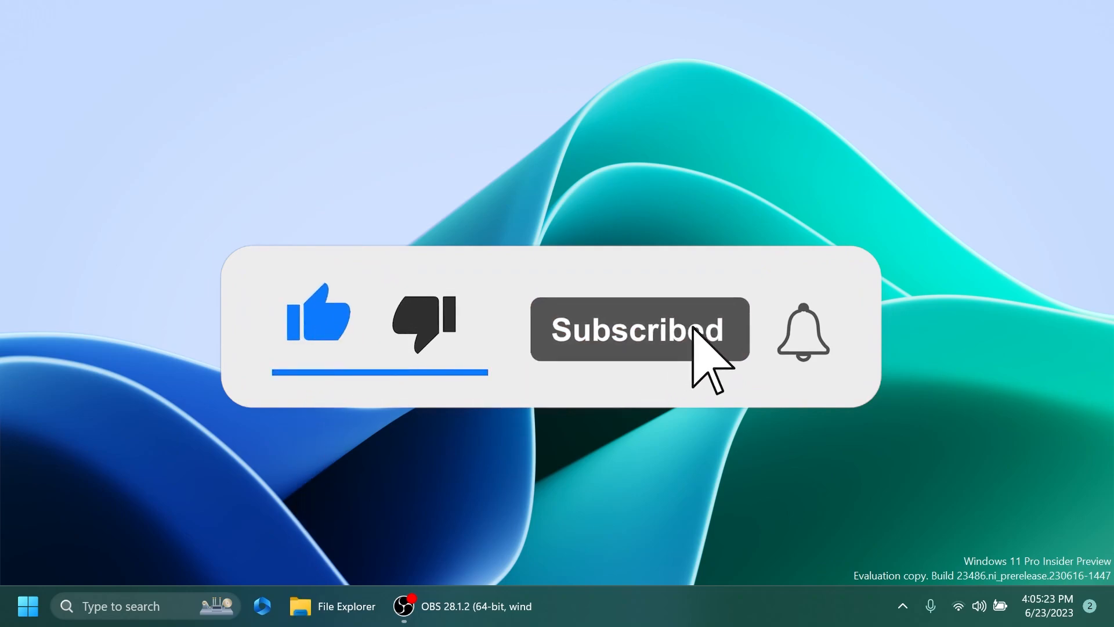
left_click(804, 332)
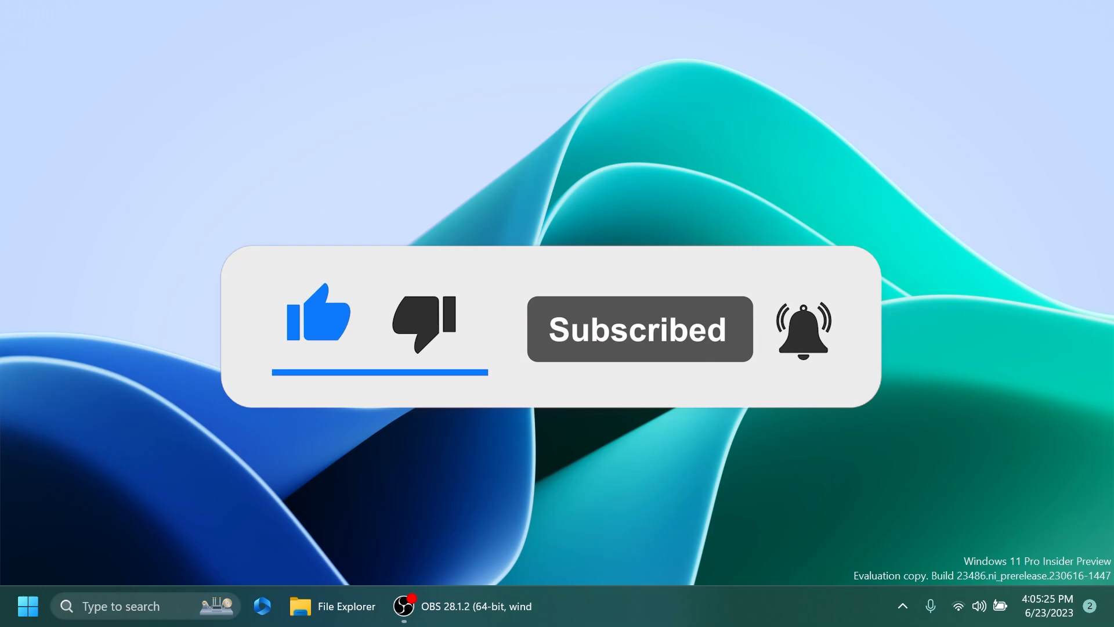